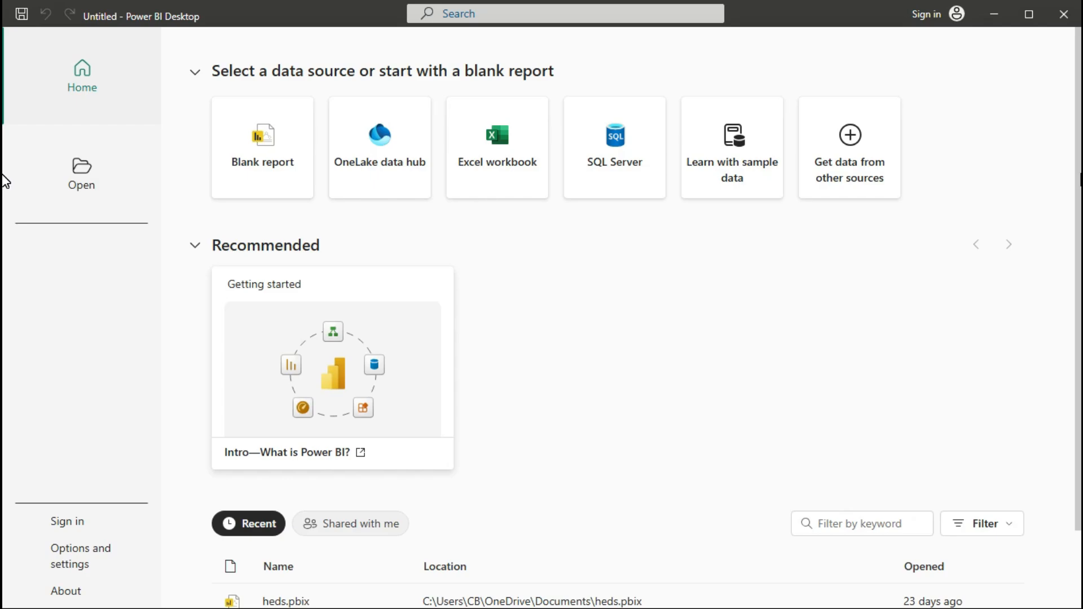
mouse_move(496, 138)
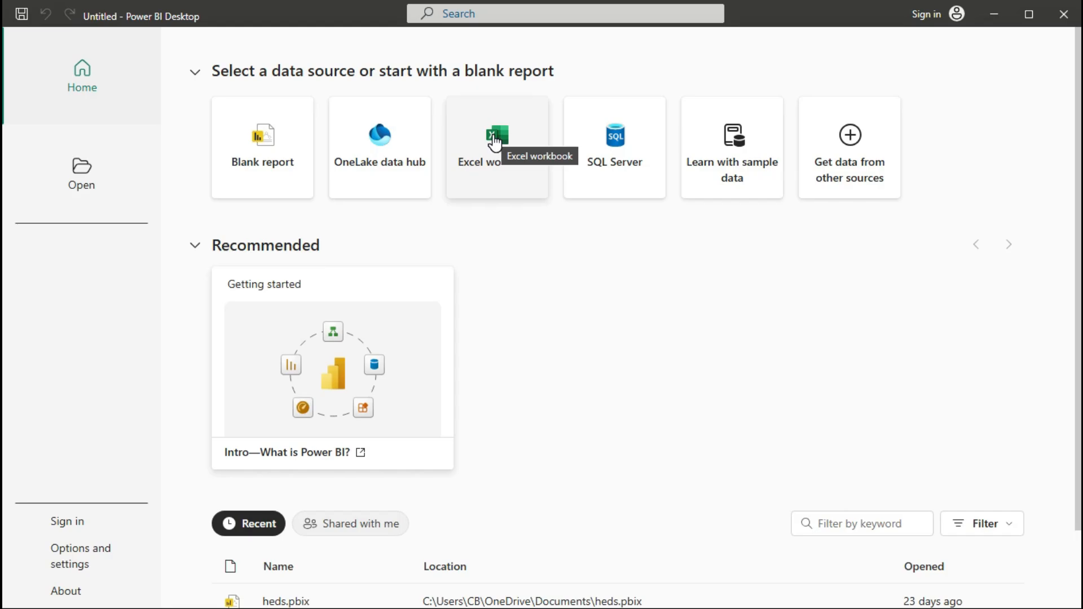
Choose Excel workbook as the source and pick the Data file for import.
left_click(496, 147)
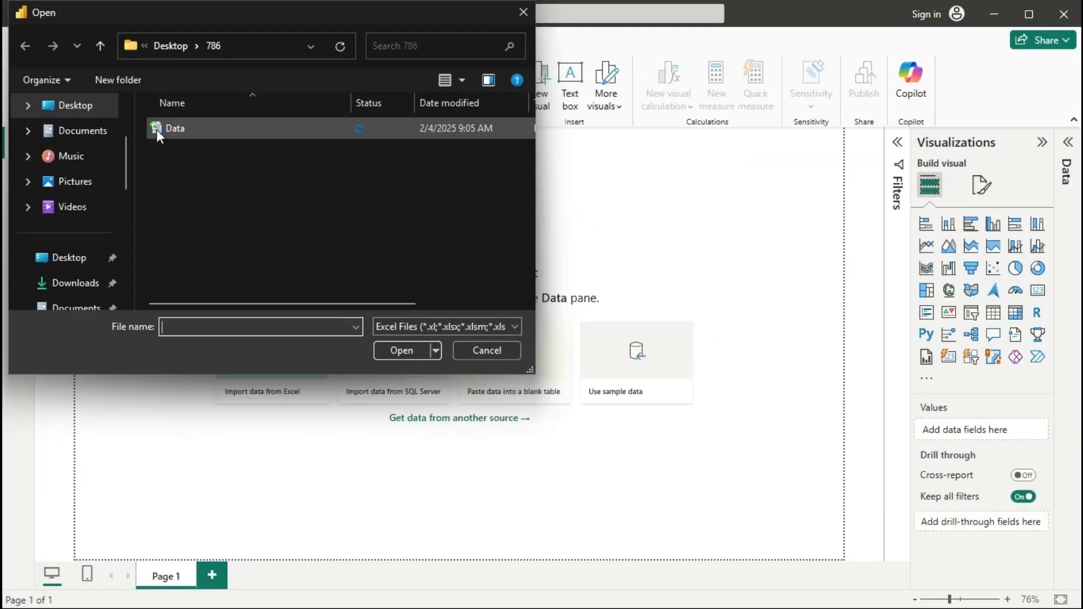
left_click(486, 350)
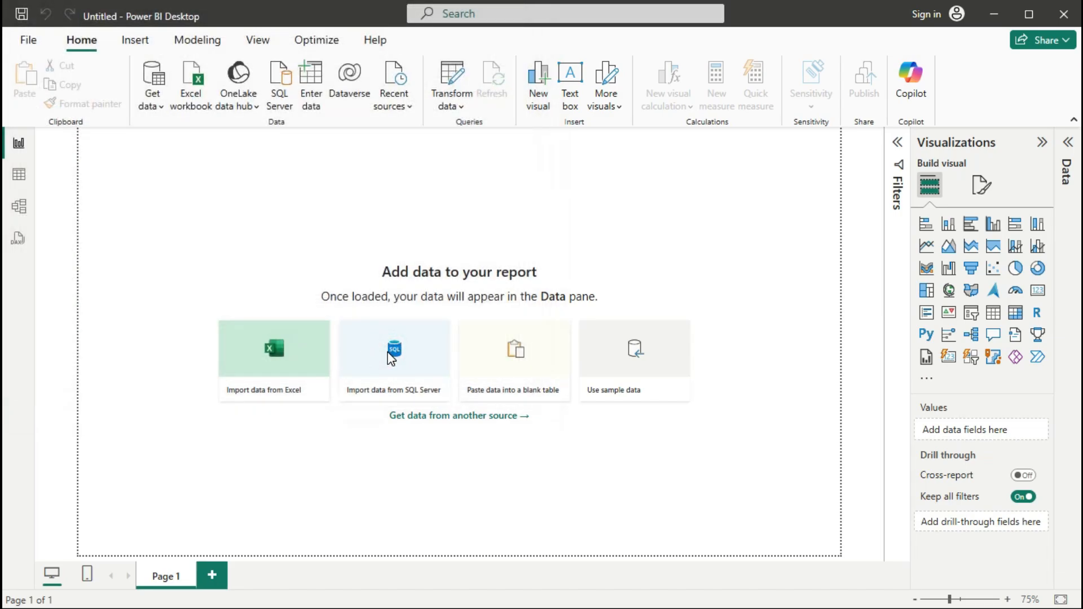
mouse_move(1073, 227)
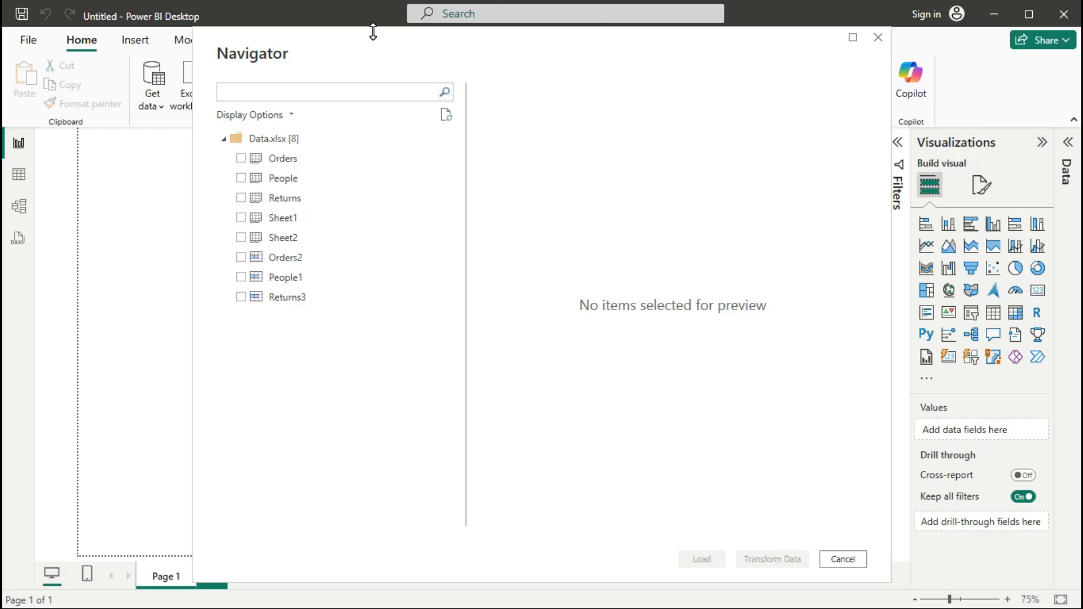
Tick the Orders sheet in the Navigator and load it into the report.
left_click(241, 158)
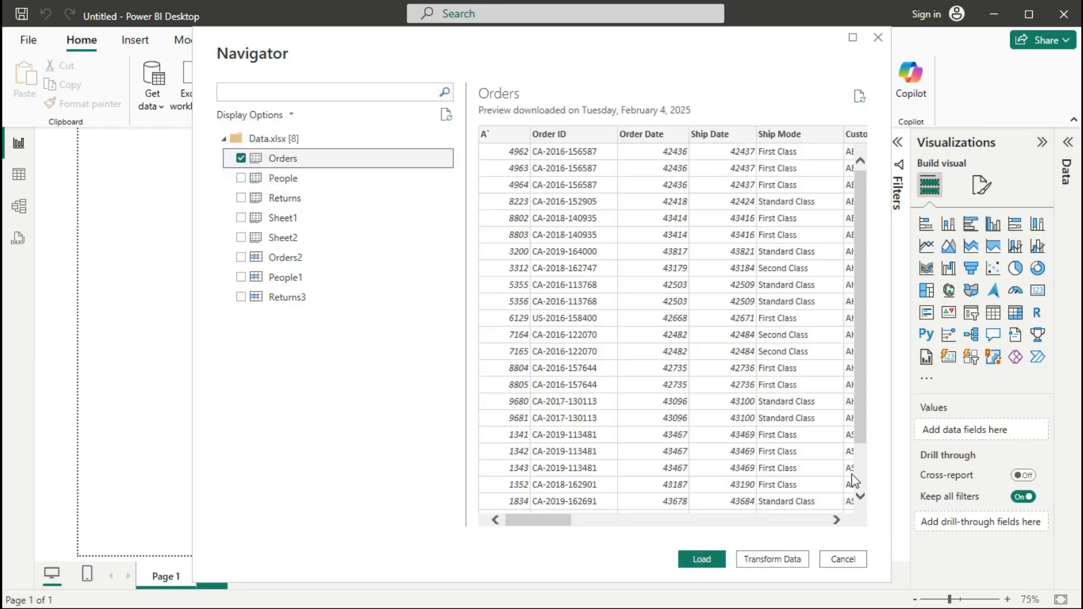
left_click(842, 558)
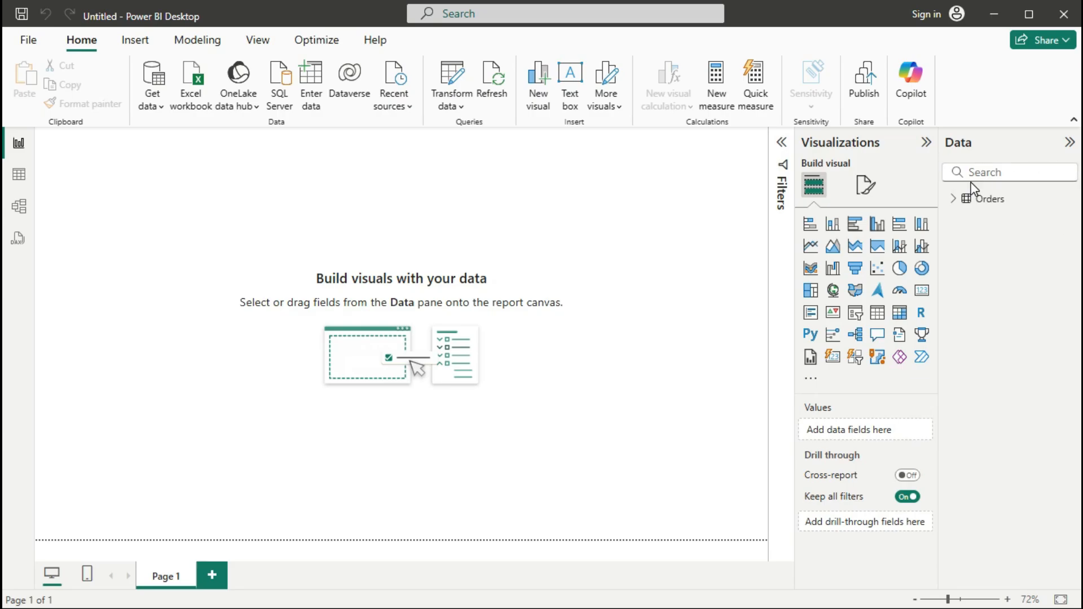
mouse_move(989, 199)
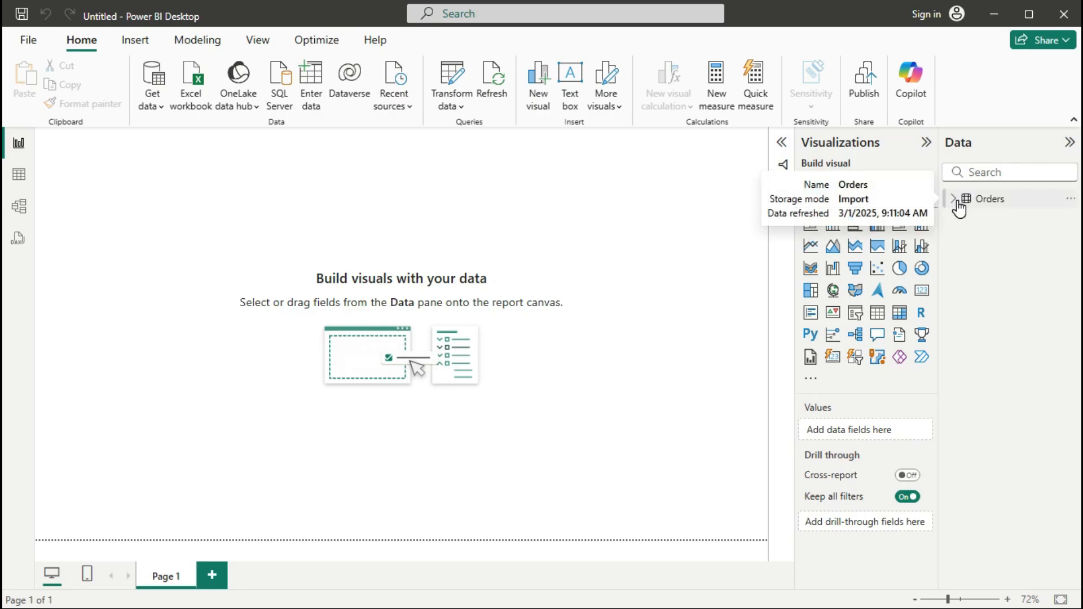
Expand the Orders fields, add an empty Table visual and view it in Focus mode.
left_click(955, 199)
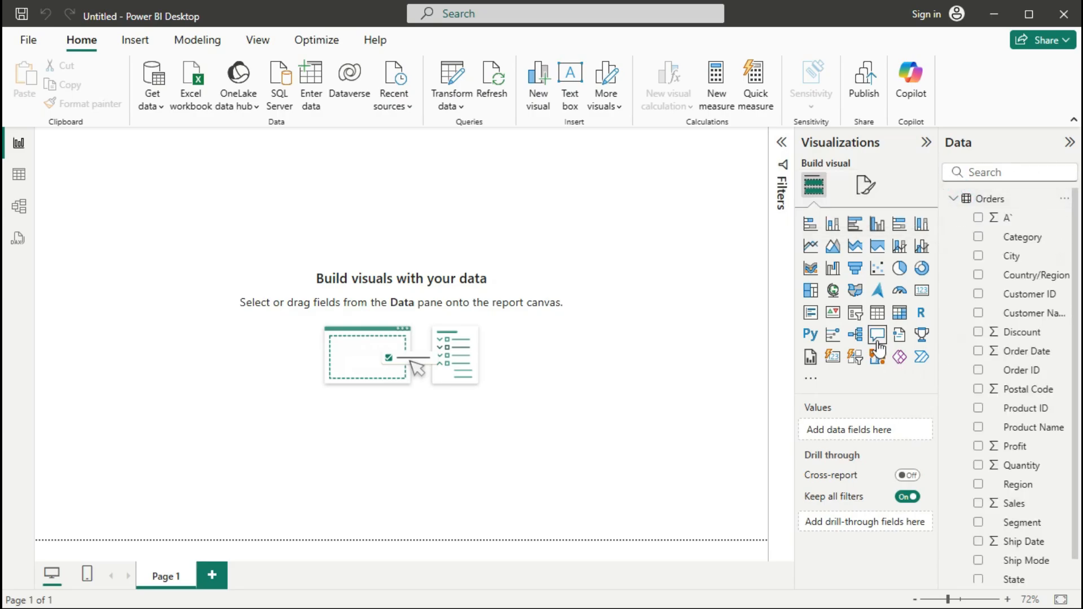
mouse_move(878, 313)
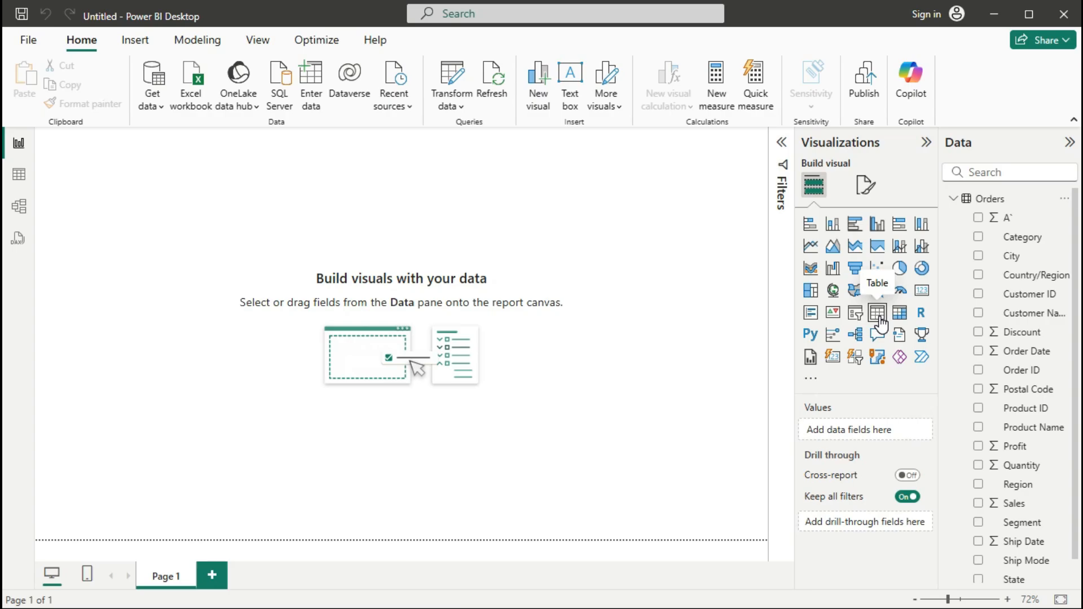
mouse_move(856, 313)
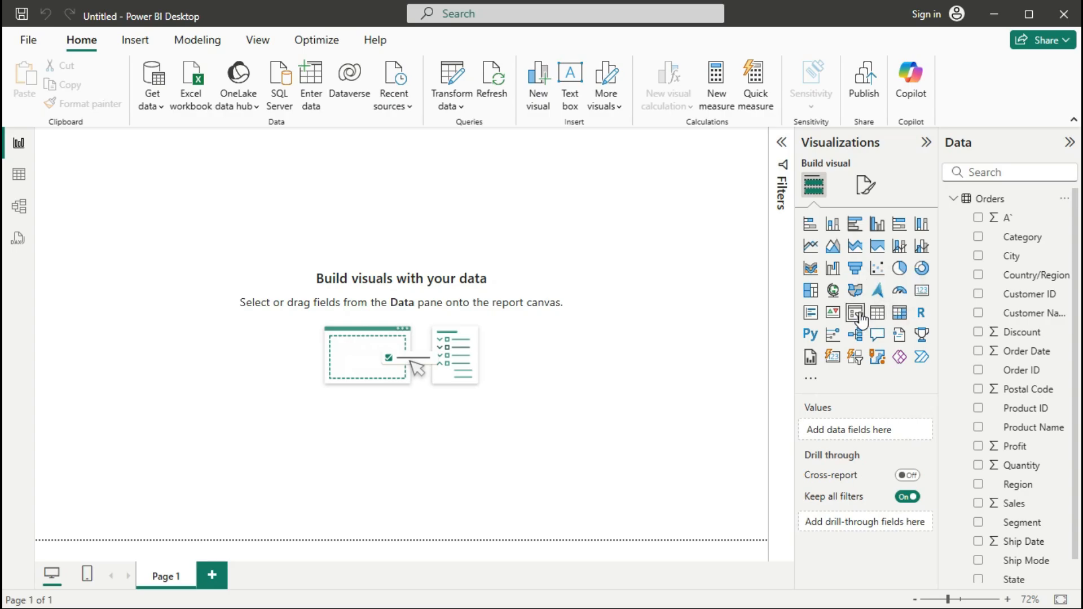
left_click(878, 312)
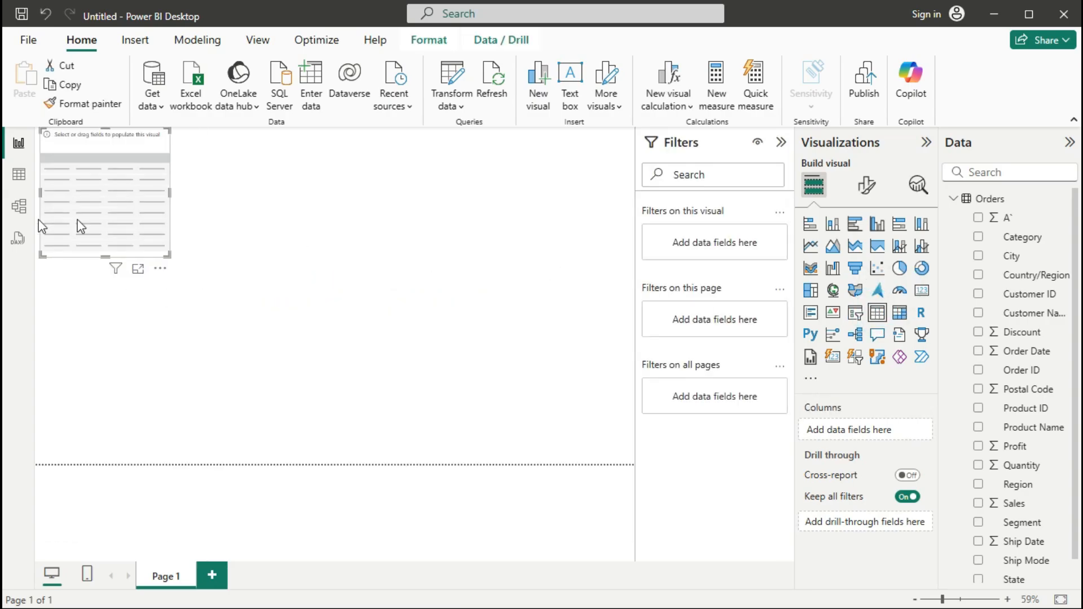
left_click(137, 269)
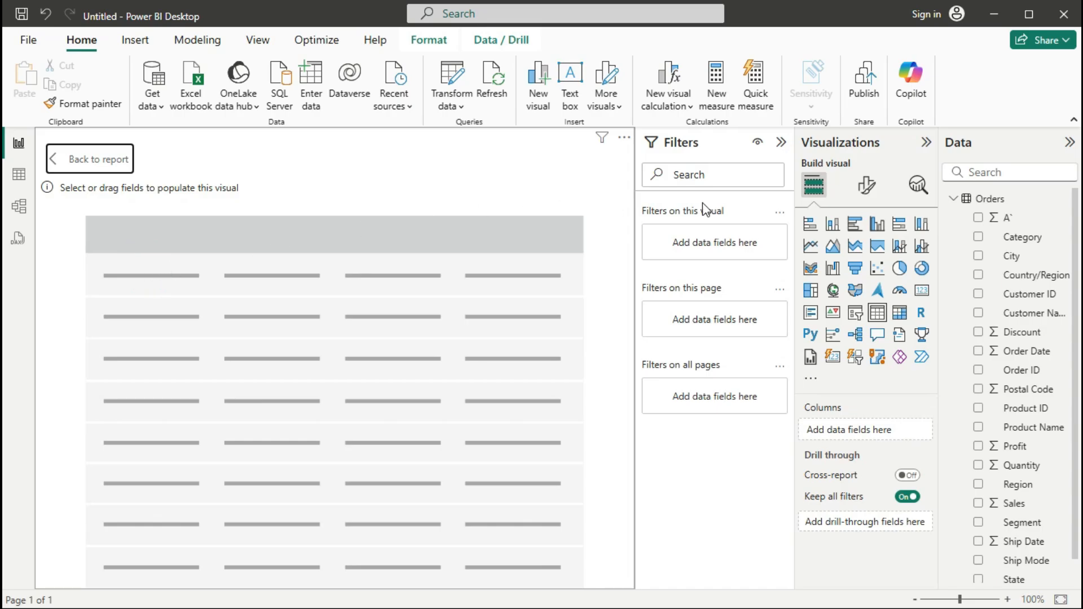
mouse_move(1050, 447)
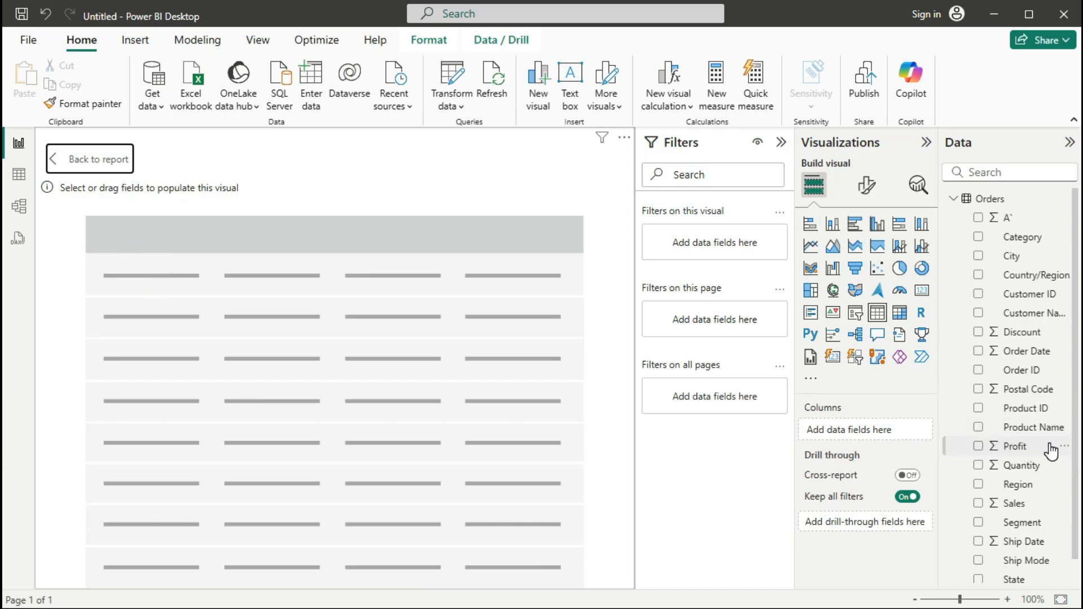
mouse_move(5, 349)
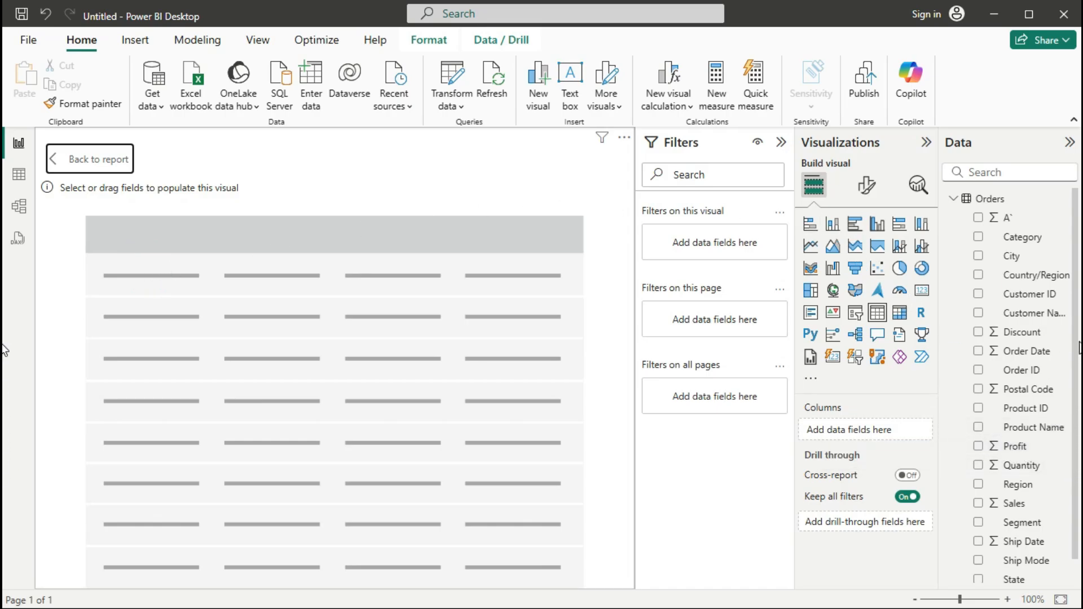
mouse_move(1066, 566)
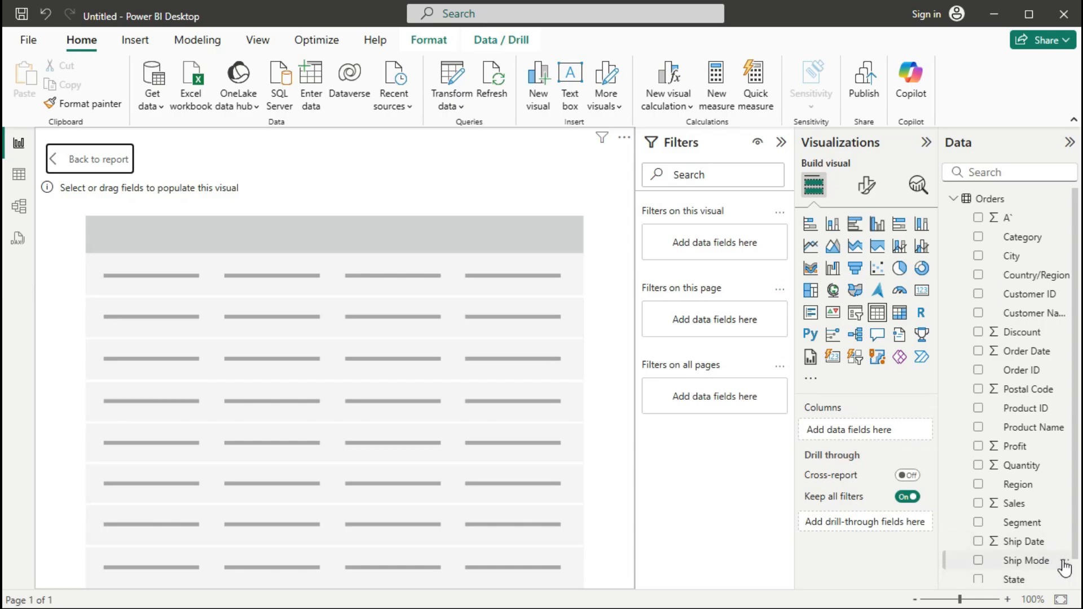
scroll("down", 3)
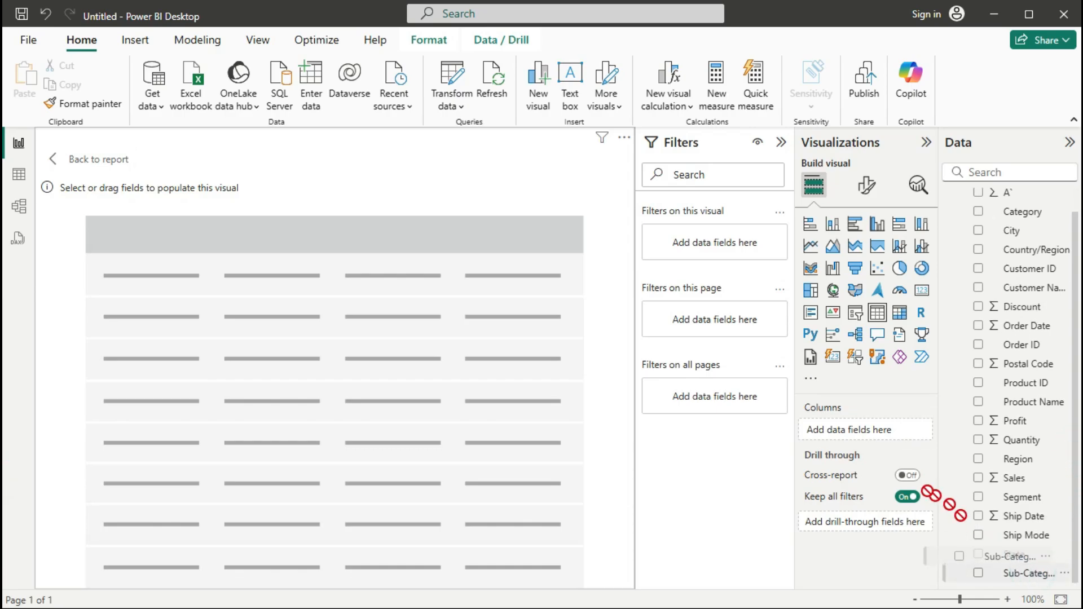
Give the table Sub-Category, Sum of Sales and Region columns, Sales placed between the other two.
left_click(978, 573)
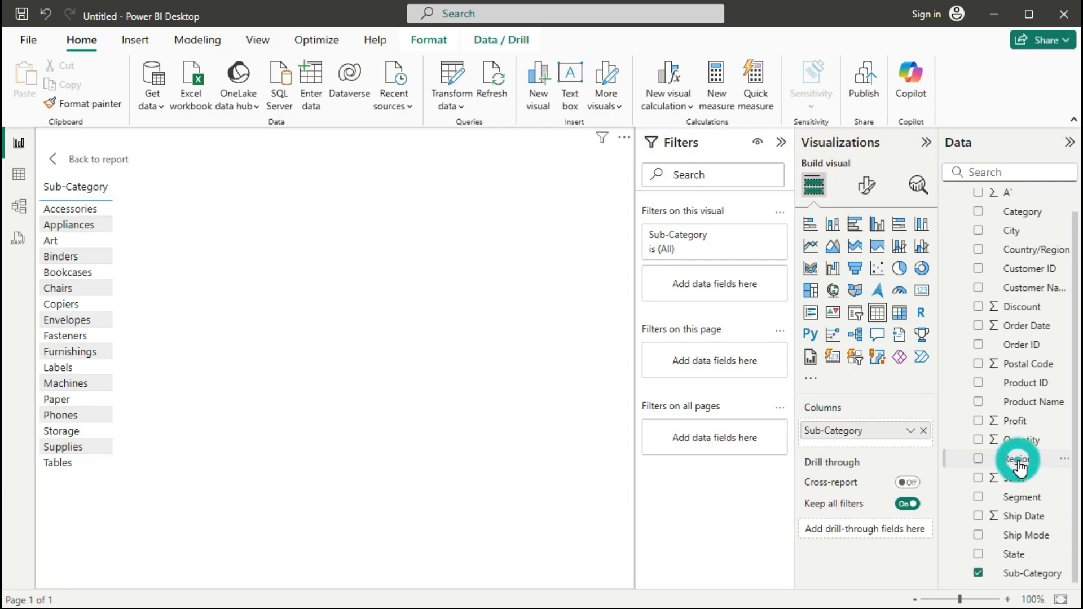
left_click(1019, 460)
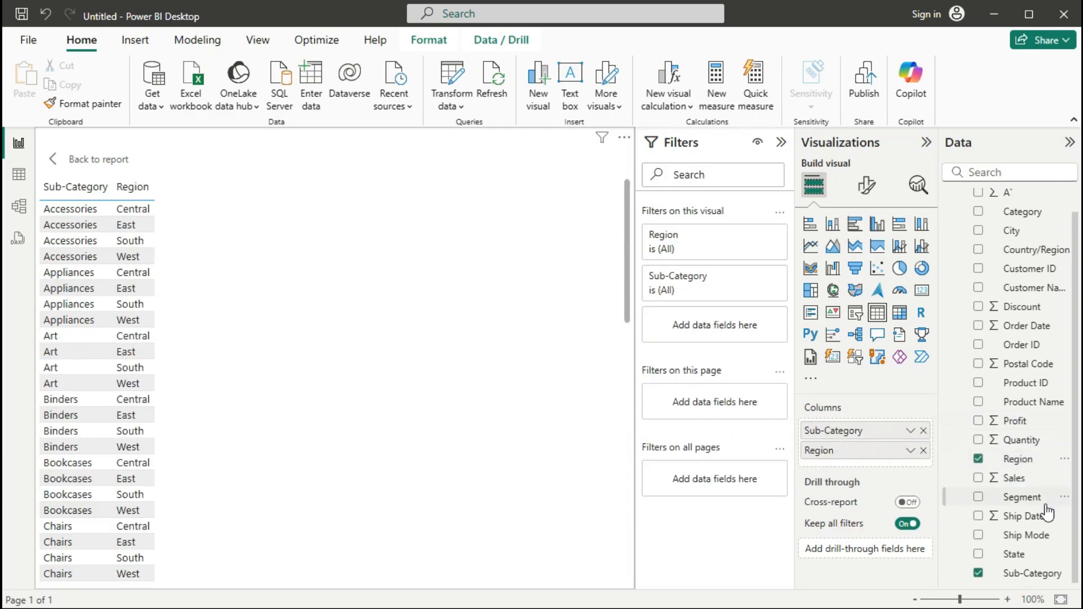
mouse_move(1015, 487)
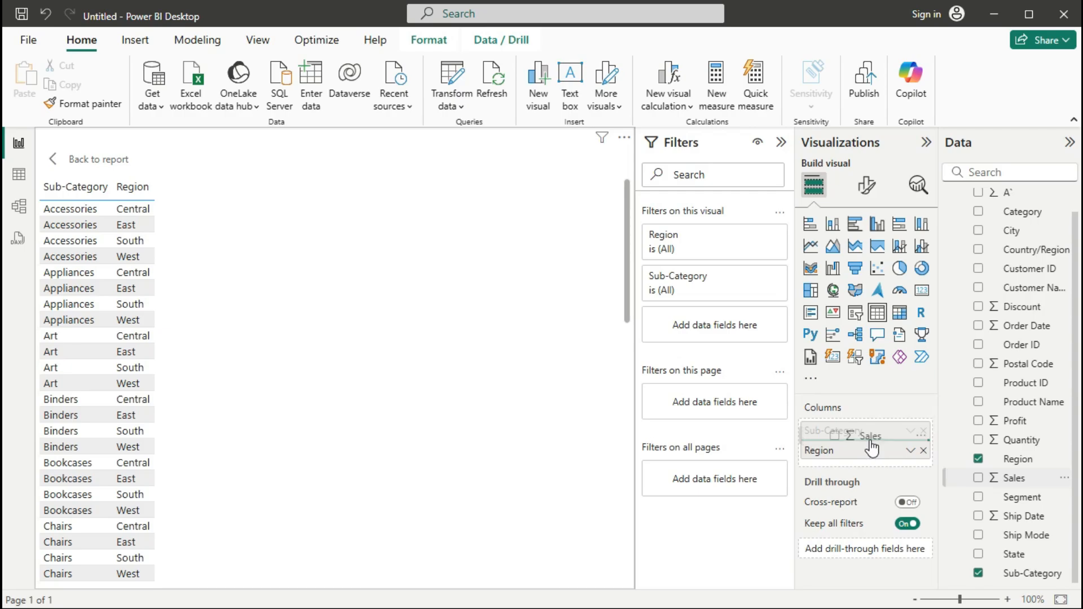
left_click(1015, 477)
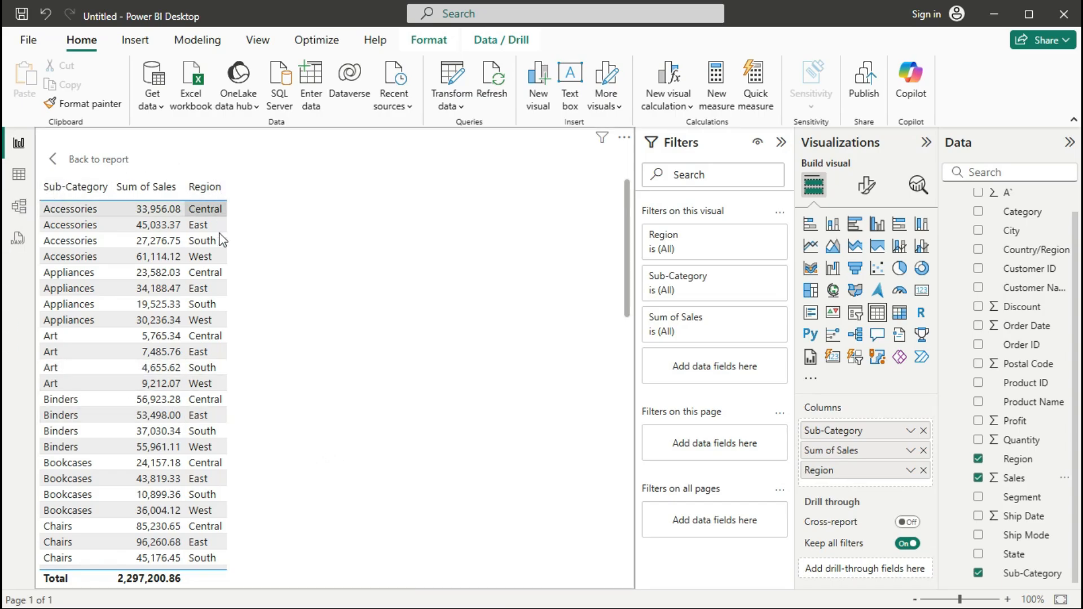
mouse_move(276, 211)
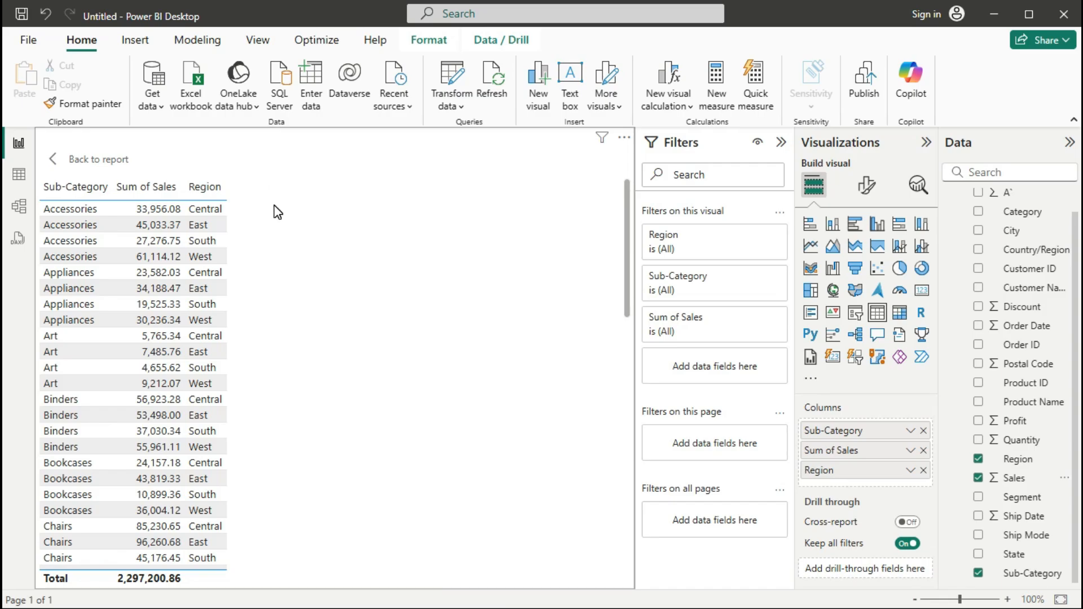
left_click(257, 39)
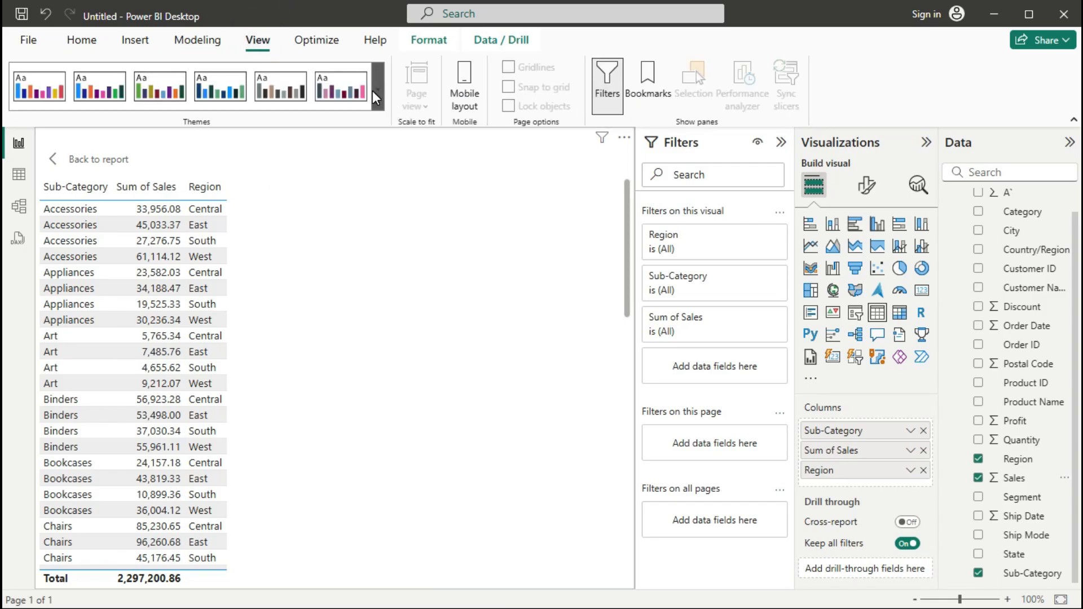
Expand the Themes gallery on the View ribbon to list all report themes.
left_click(376, 97)
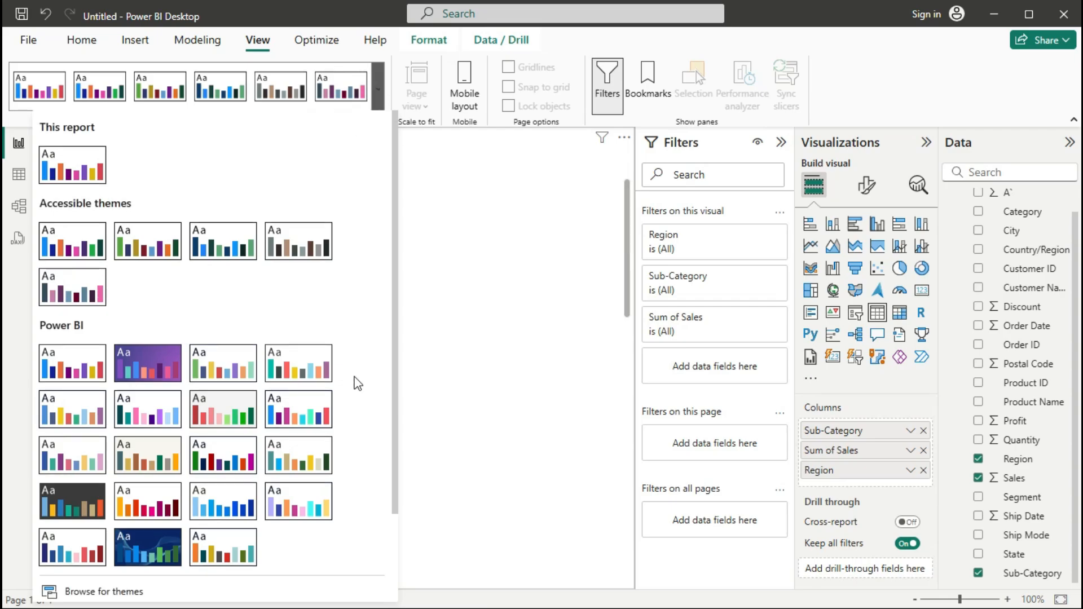
mouse_move(376, 147)
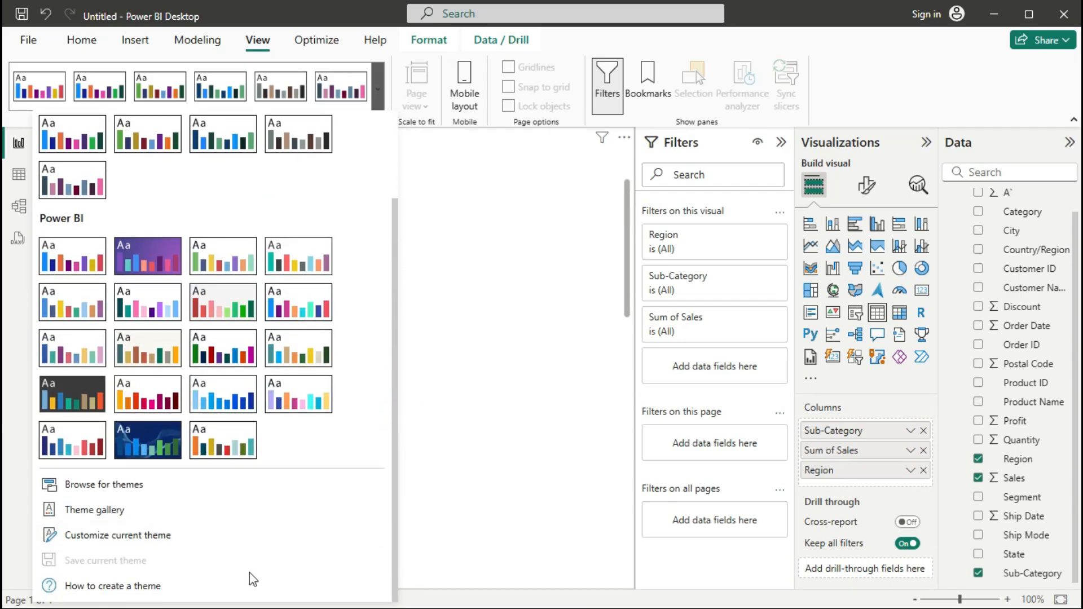
mouse_move(107, 555)
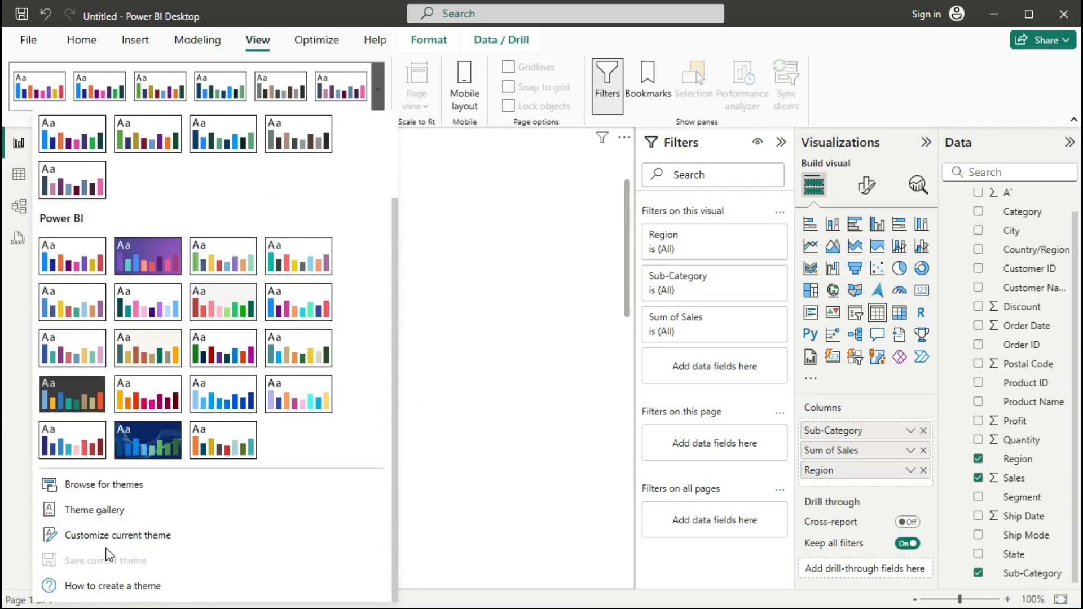
mouse_move(116, 534)
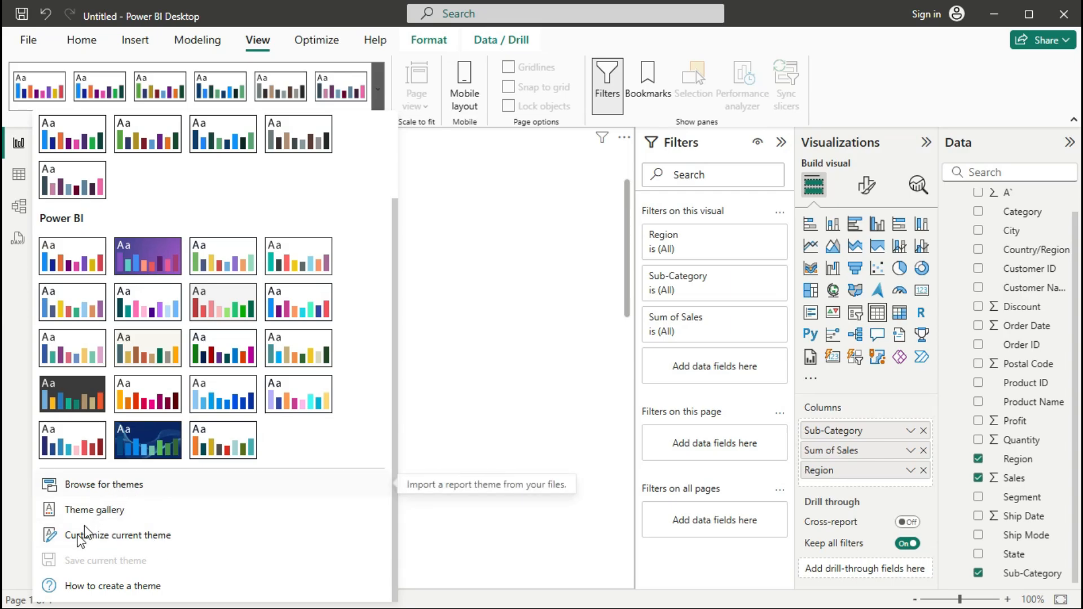
Customize the current theme's Text font size to 20 pt and apply it.
left_click(116, 535)
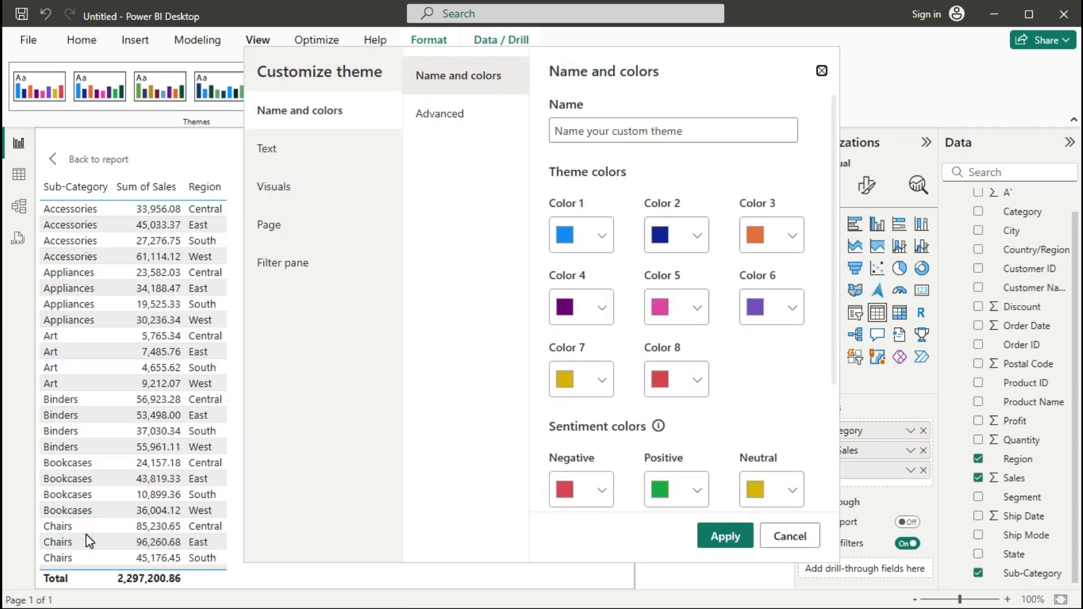
left_click(267, 149)
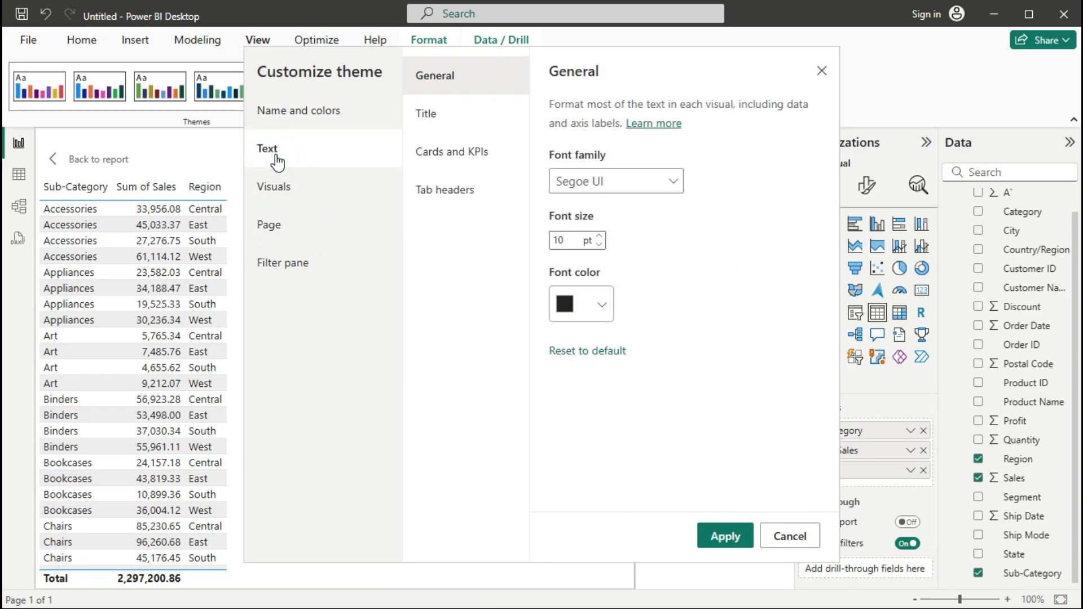
mouse_move(567, 239)
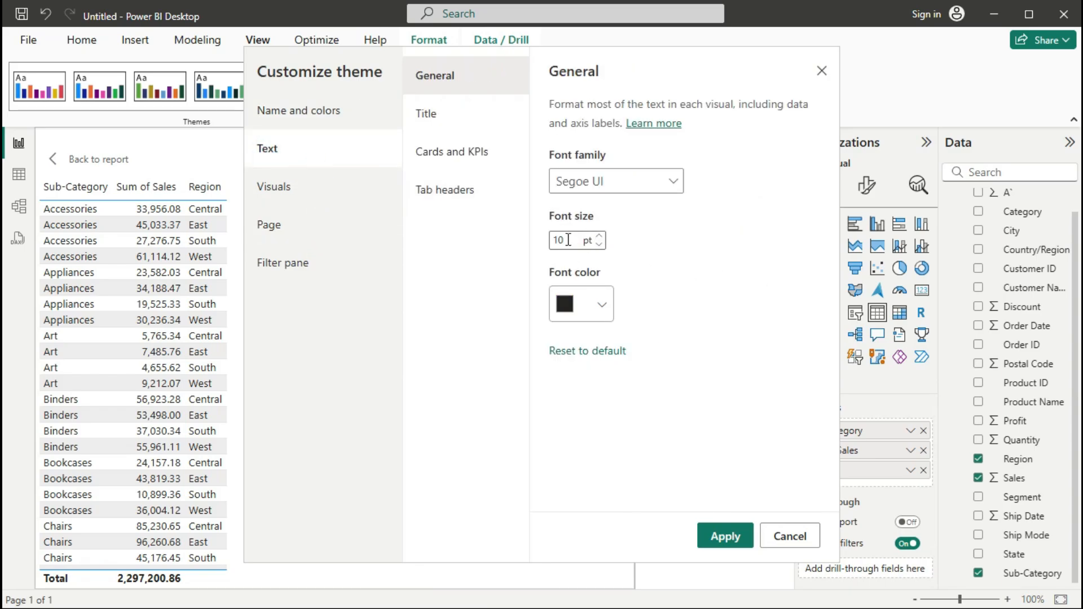
triple_click(560, 239)
type("20")
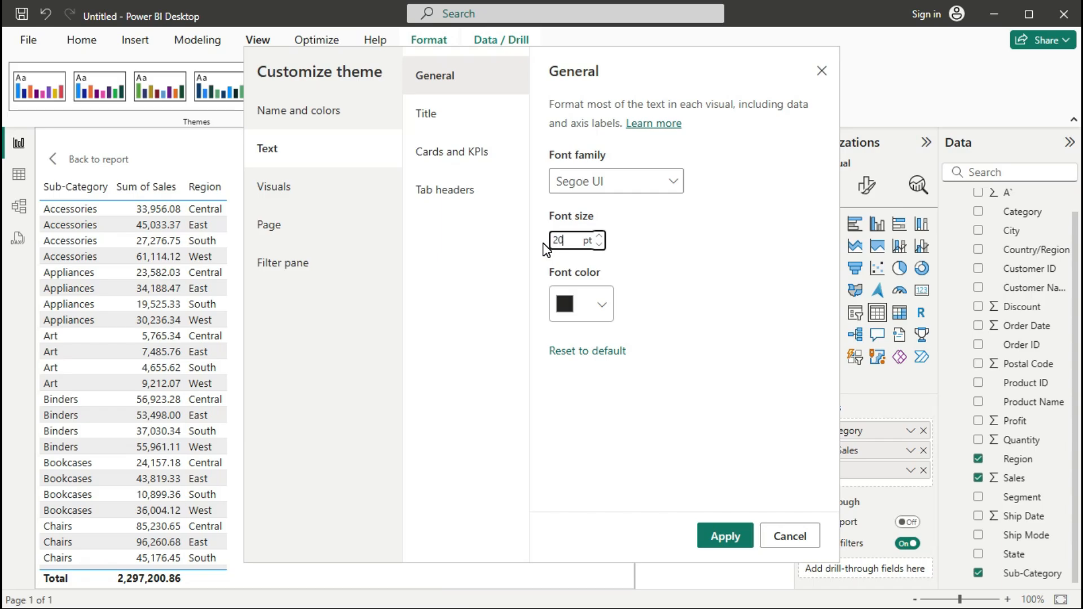
left_click(724, 536)
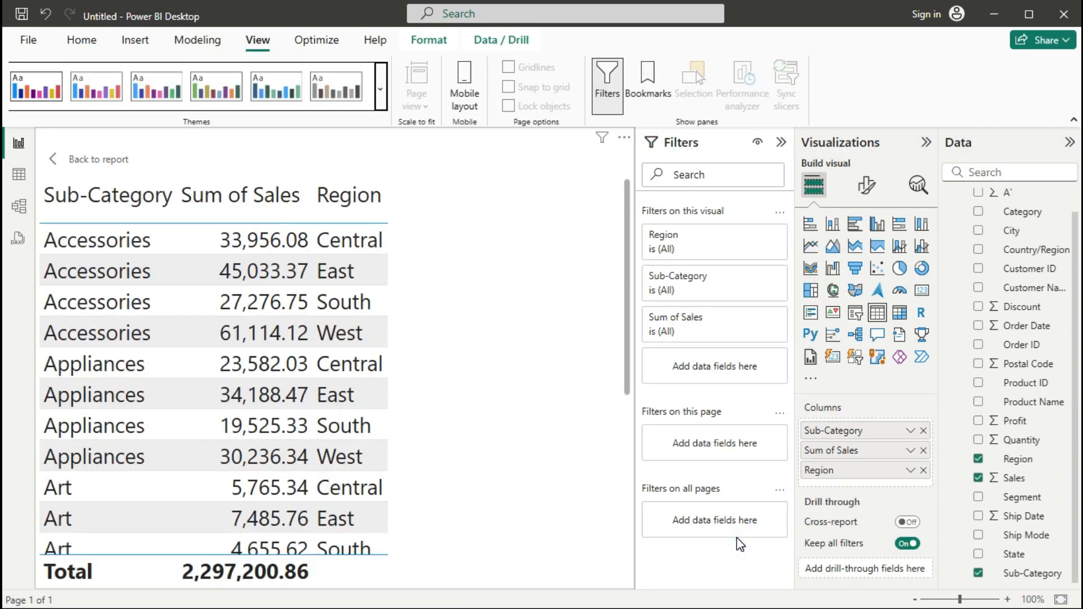